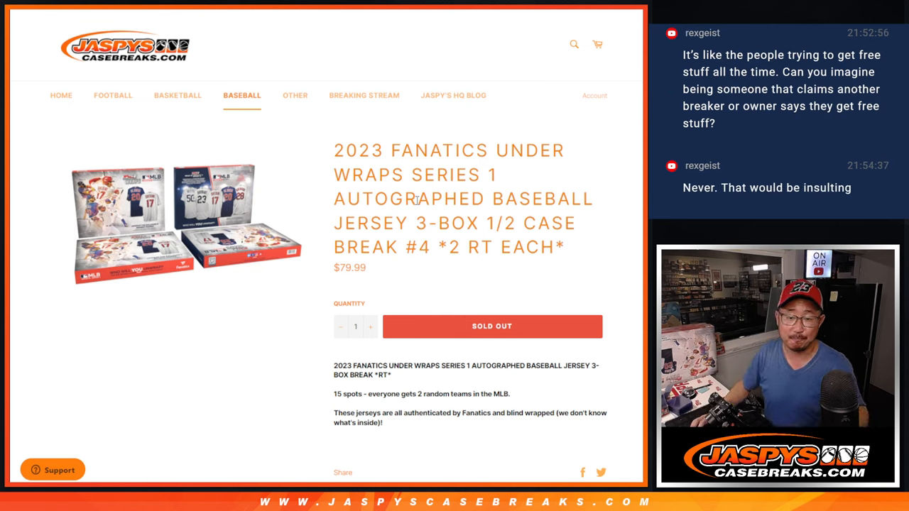
mouse_move(512, 267)
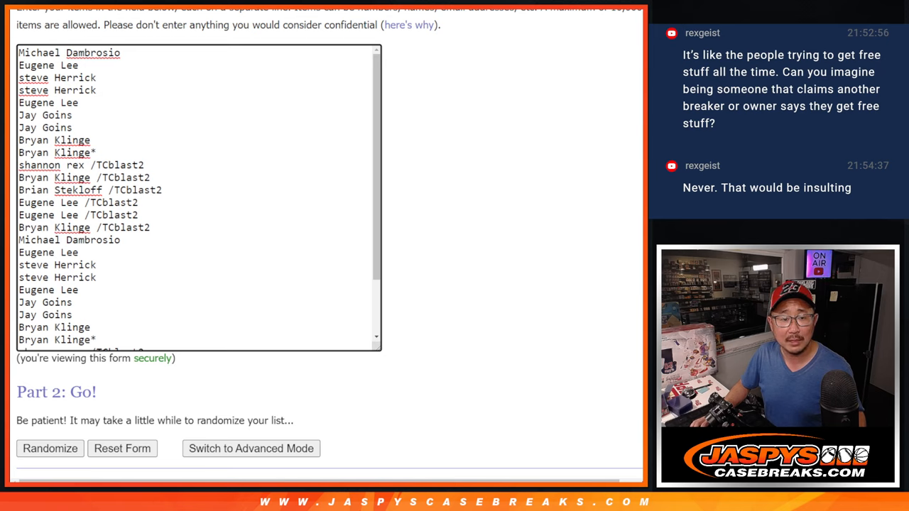
Review the 30 buyer names in the List Randomizer box and bring up the Dice Roller.
drag(107, 53, 96, 153)
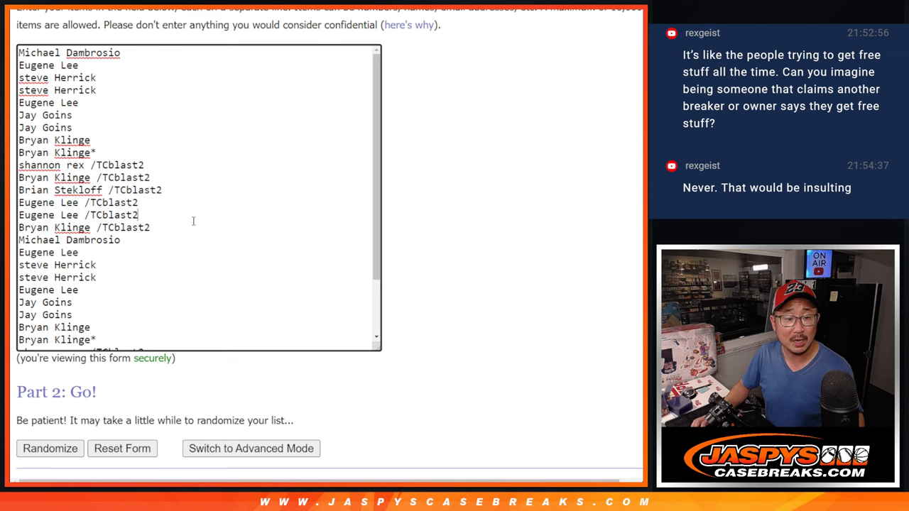
scroll(down, 3)
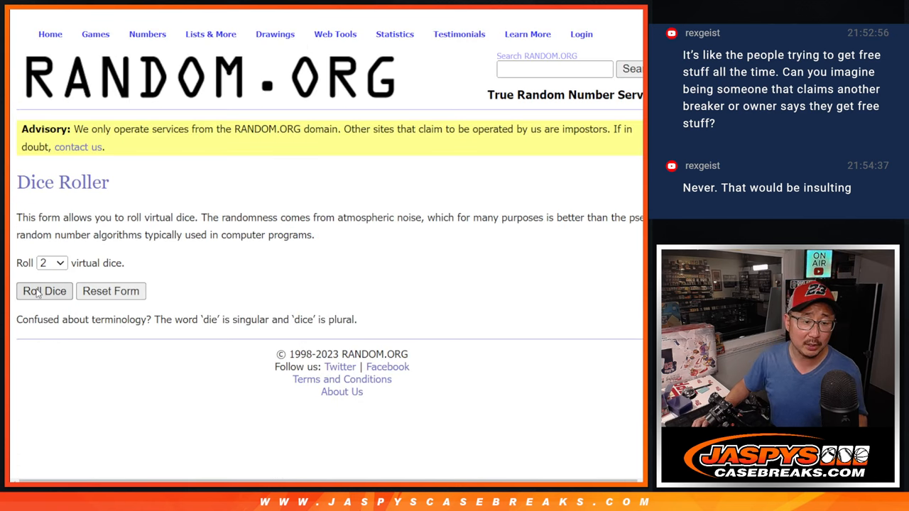
Roll the two dice, then shuffle the 30 buyer names repeatedly with Randomize and Again.
click(45, 291)
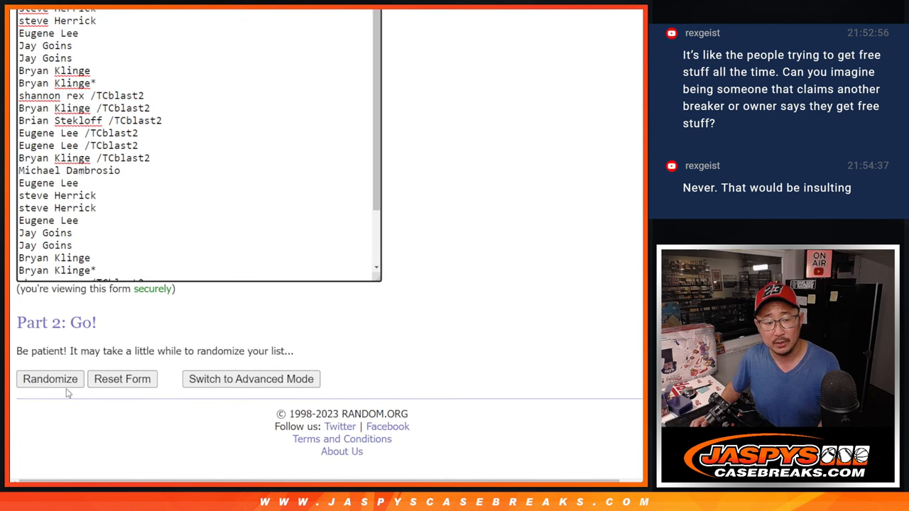
click(50, 379)
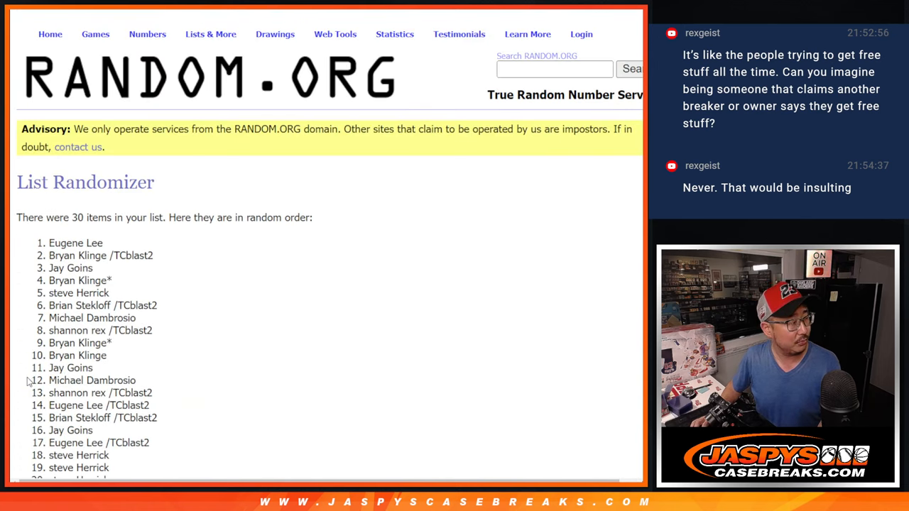
scroll(down, 3)
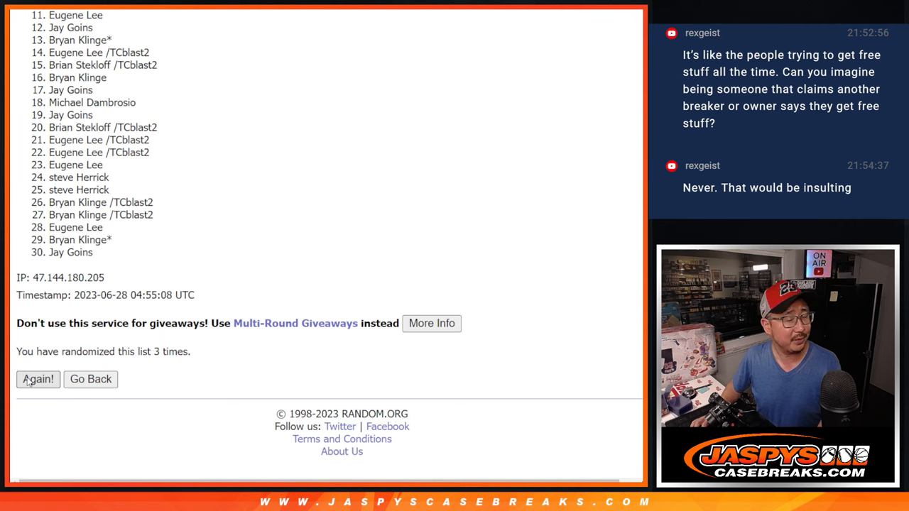
click(39, 379)
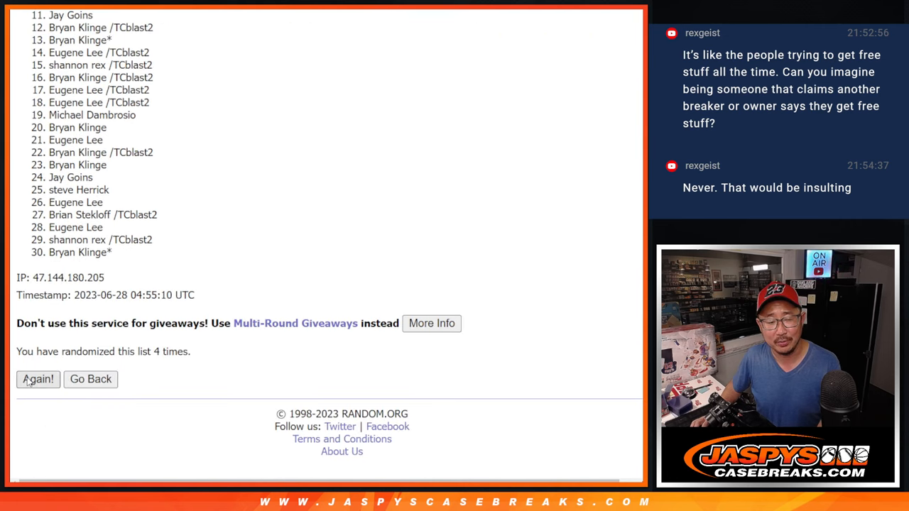
click(38, 379)
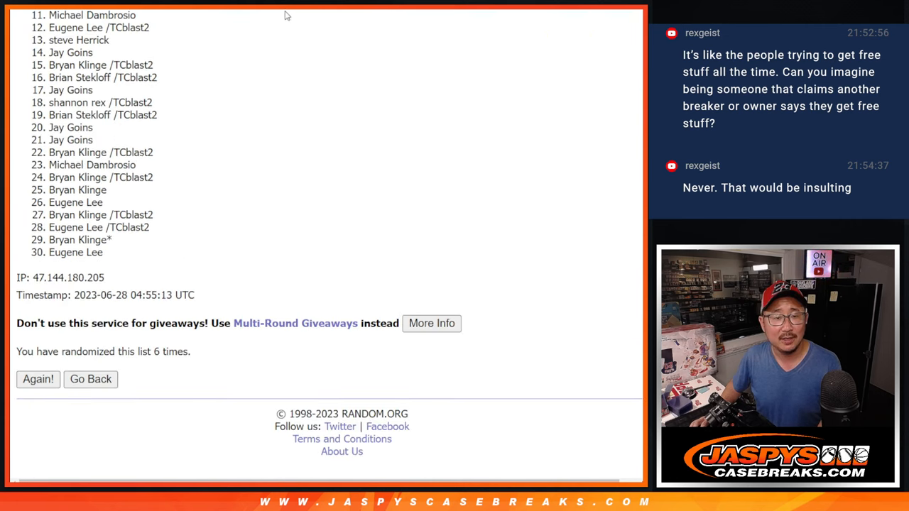
click(37, 380)
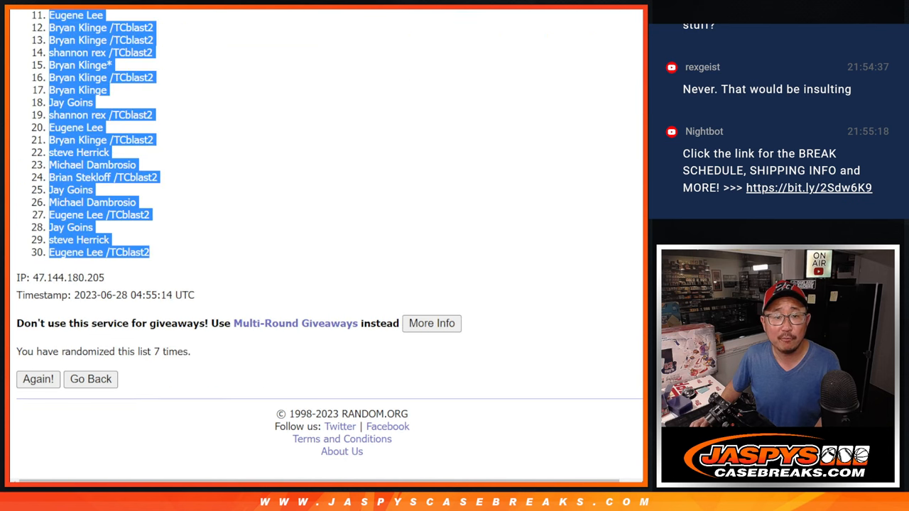
Bring up the 30-team MLB list and shuffle it several times.
click(90, 379)
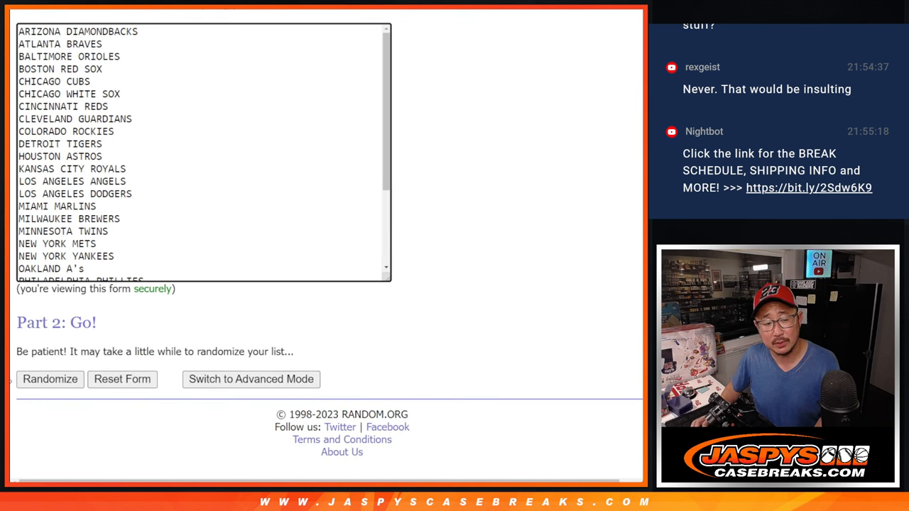
click(49, 379)
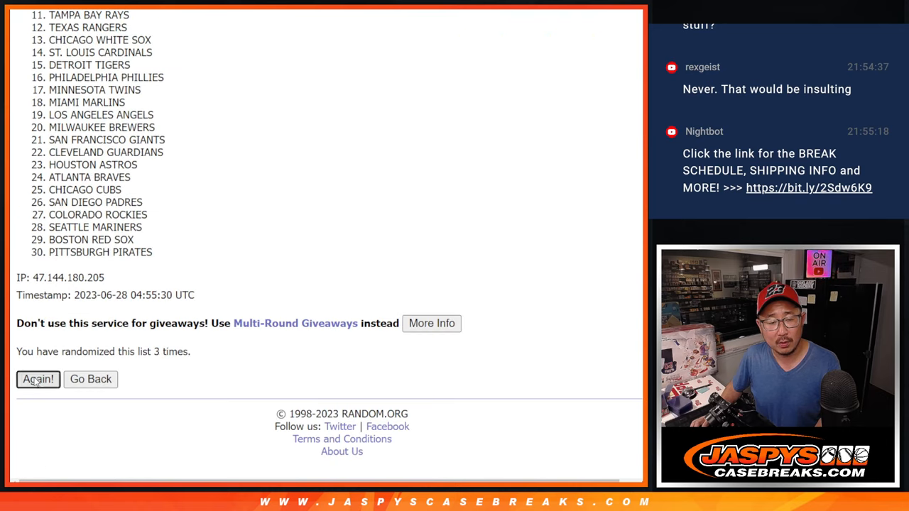
click(38, 379)
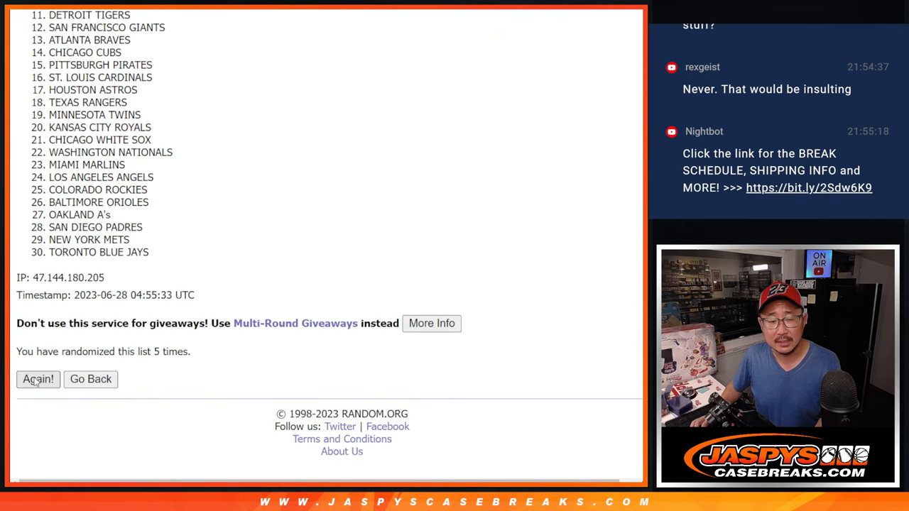
click(38, 380)
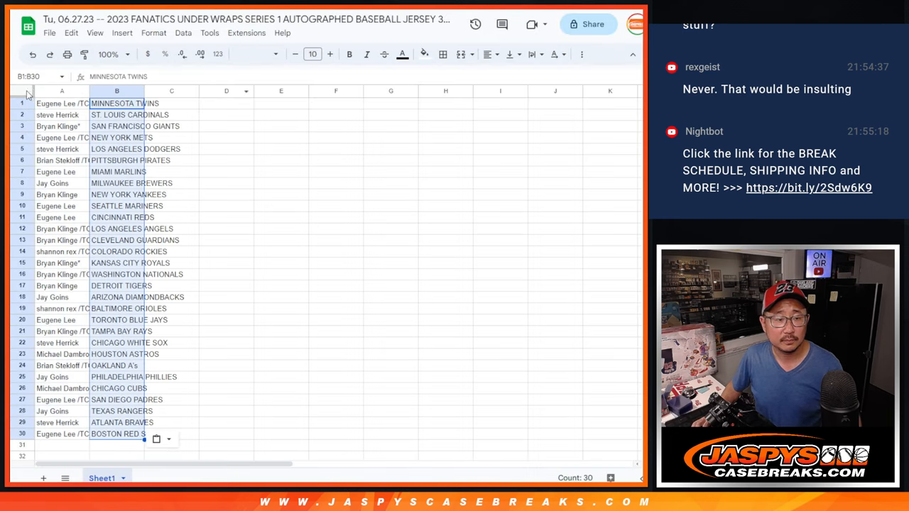
Select all cells, zoom to 150%, and read out the pairings in rows 4 through 18.
click(312, 54)
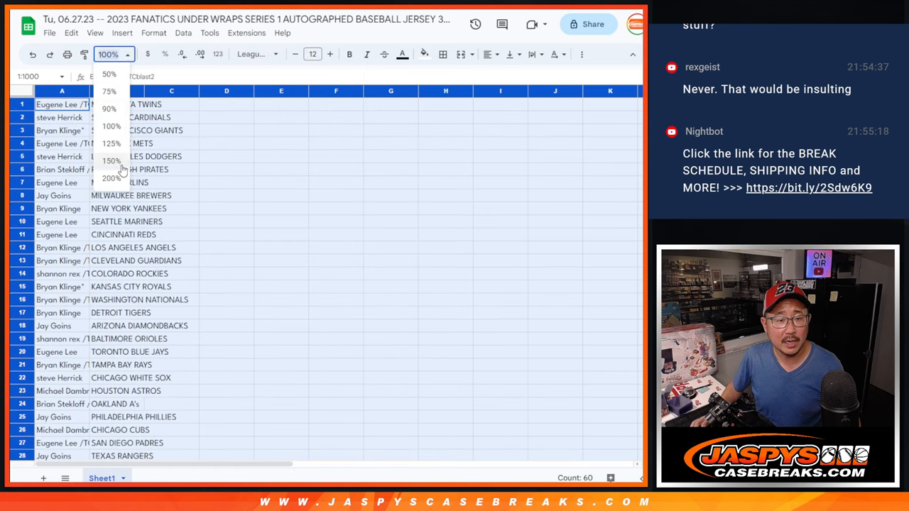
click(108, 160)
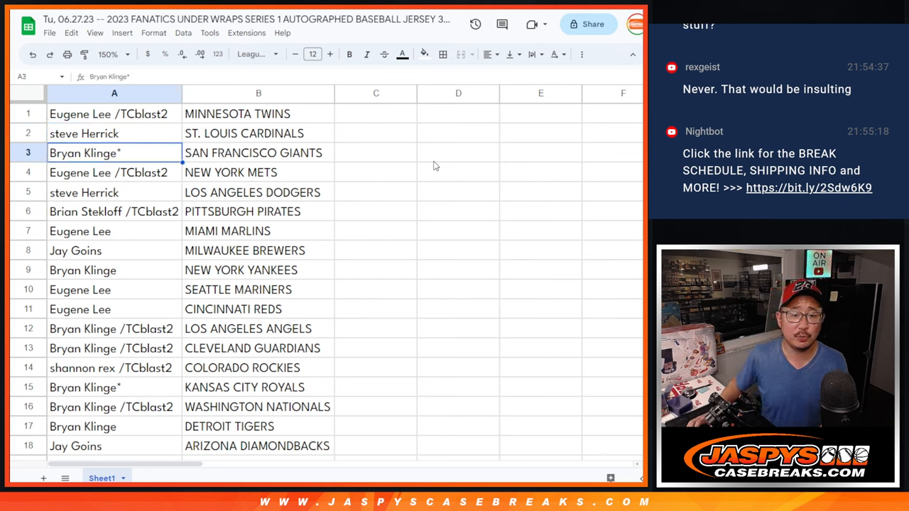
click(108, 172)
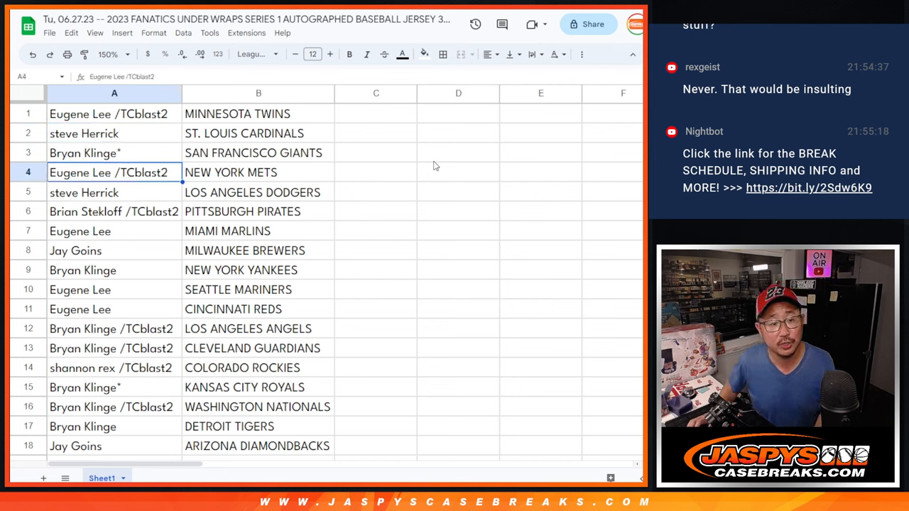
click(114, 211)
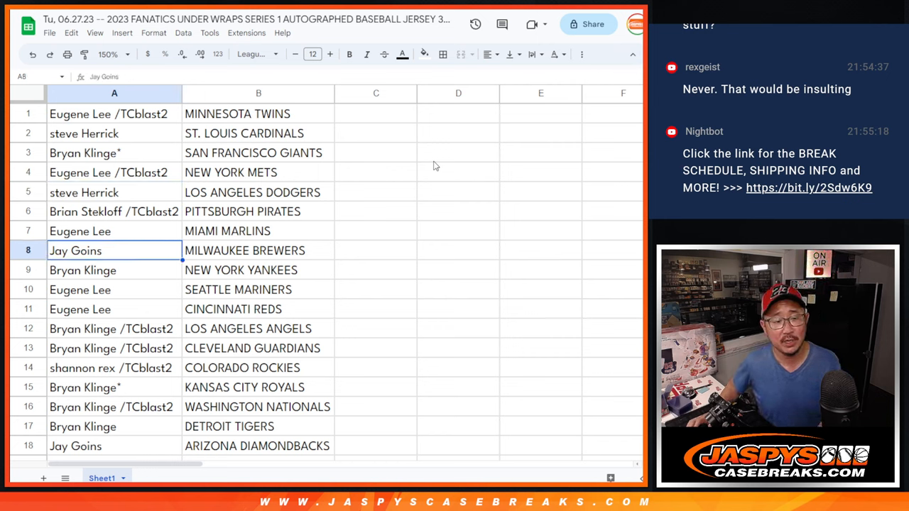
click(92, 290)
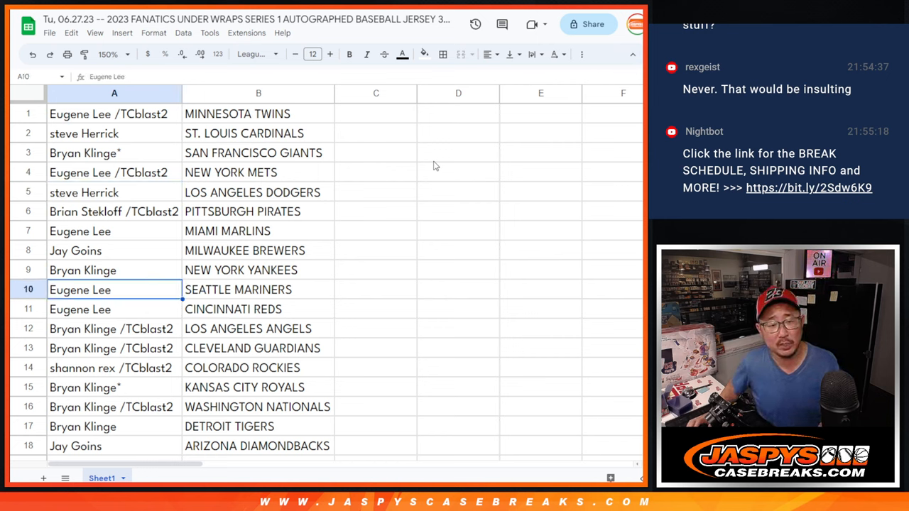
click(106, 329)
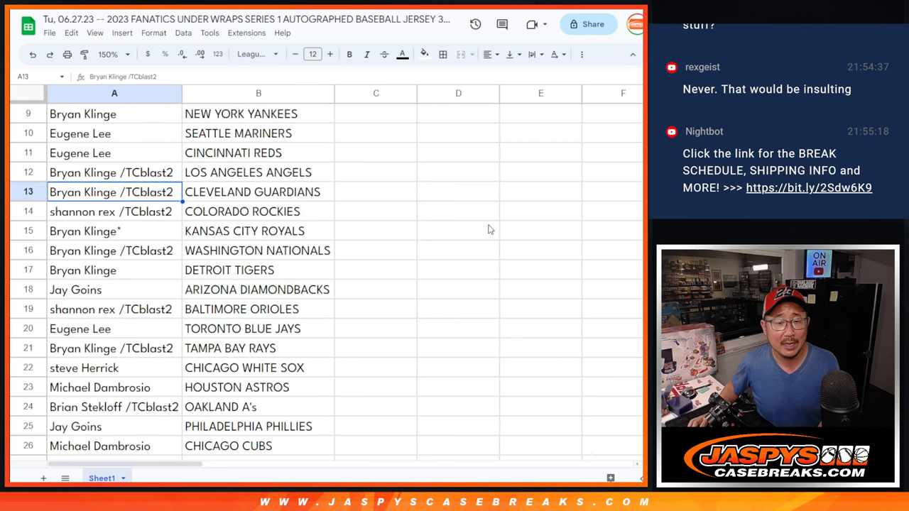
click(92, 231)
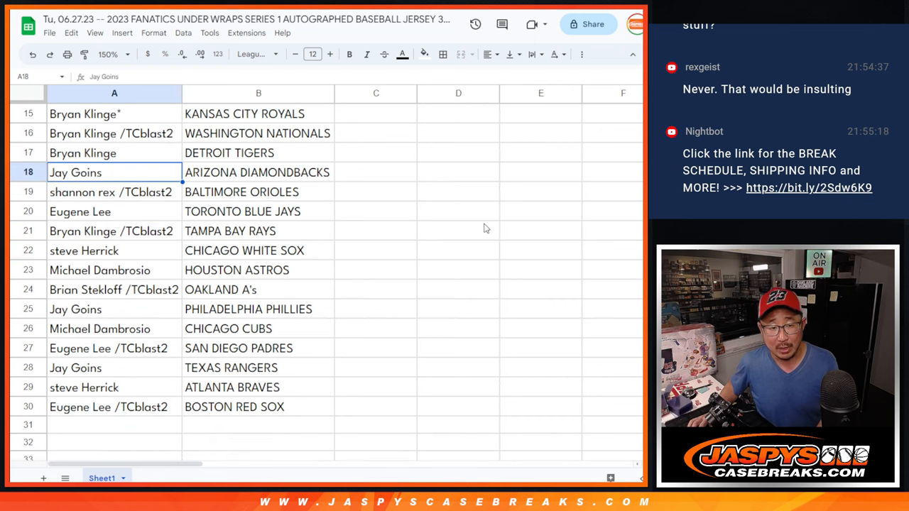
Read out the remaining buyer–team pairings from row 19 down past the last row.
click(110, 191)
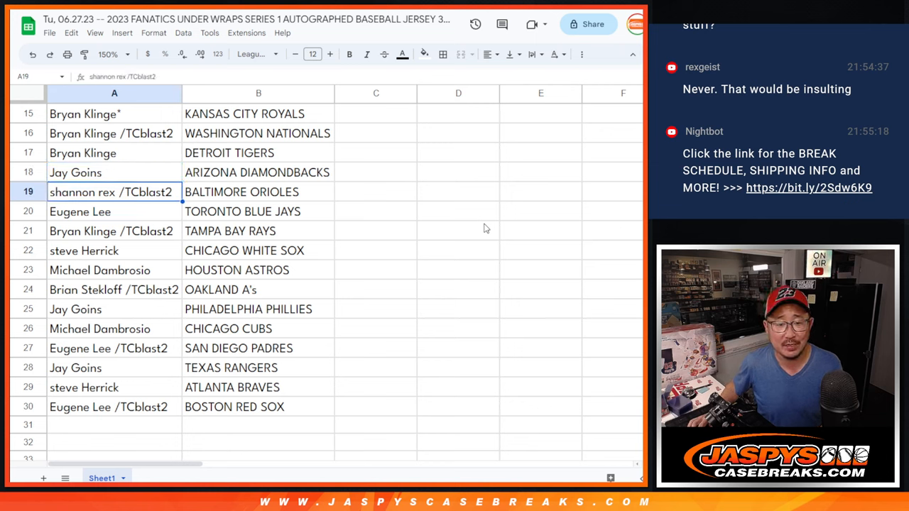
click(113, 230)
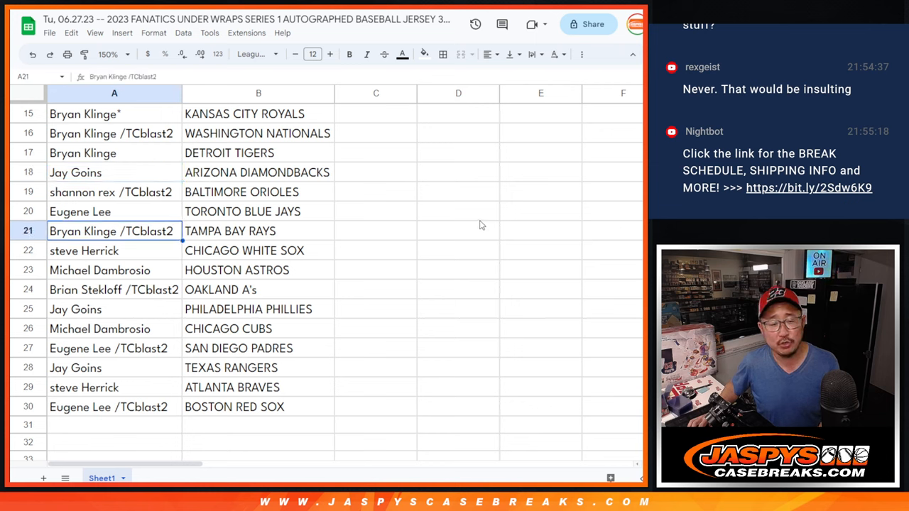
click(92, 250)
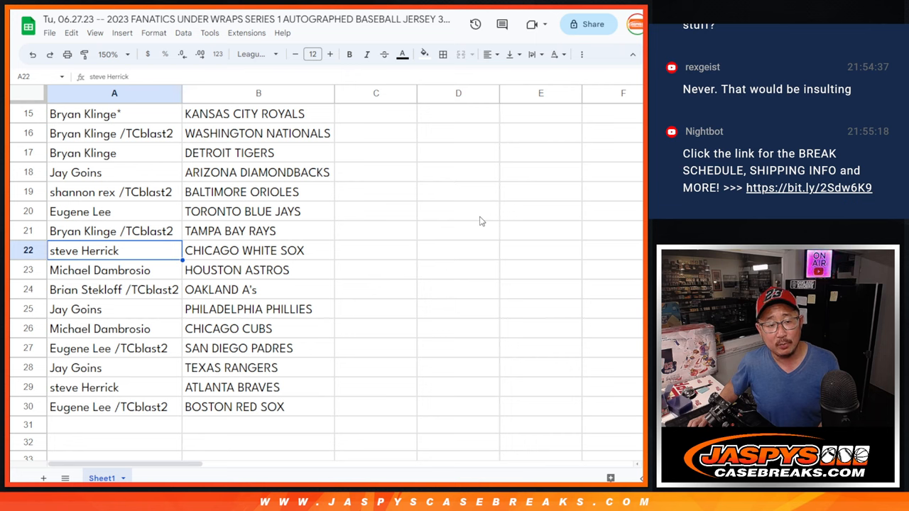
click(114, 290)
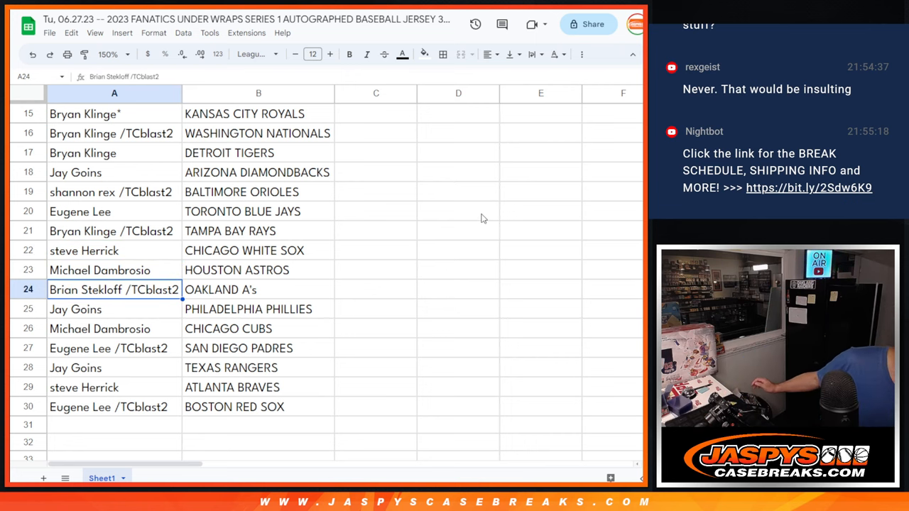
mouse_move(525, 225)
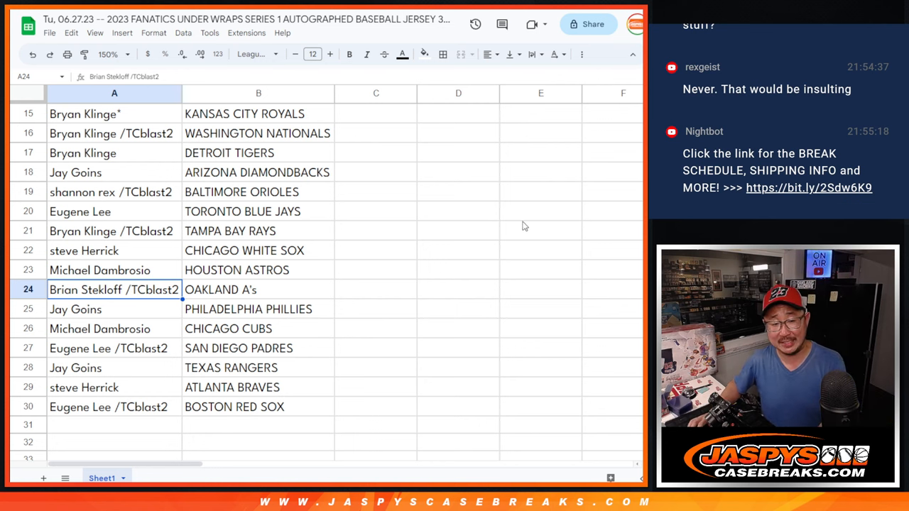
click(113, 270)
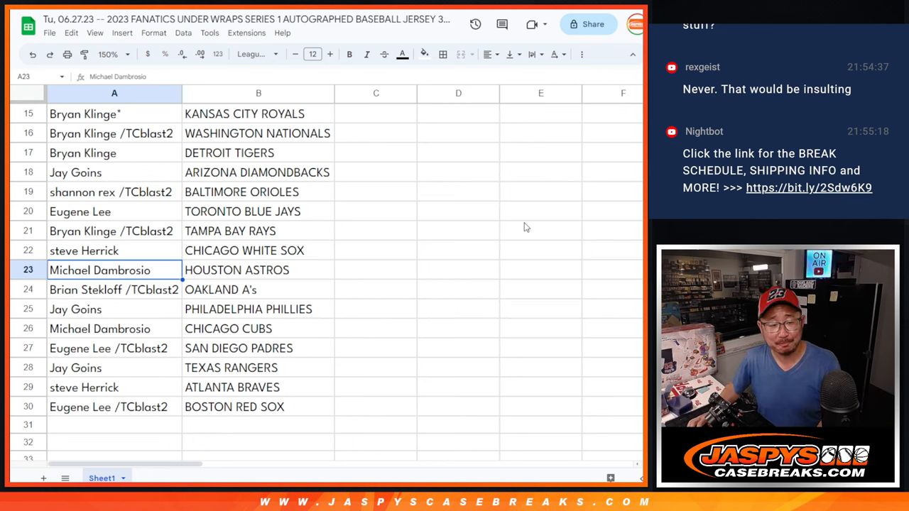
click(100, 329)
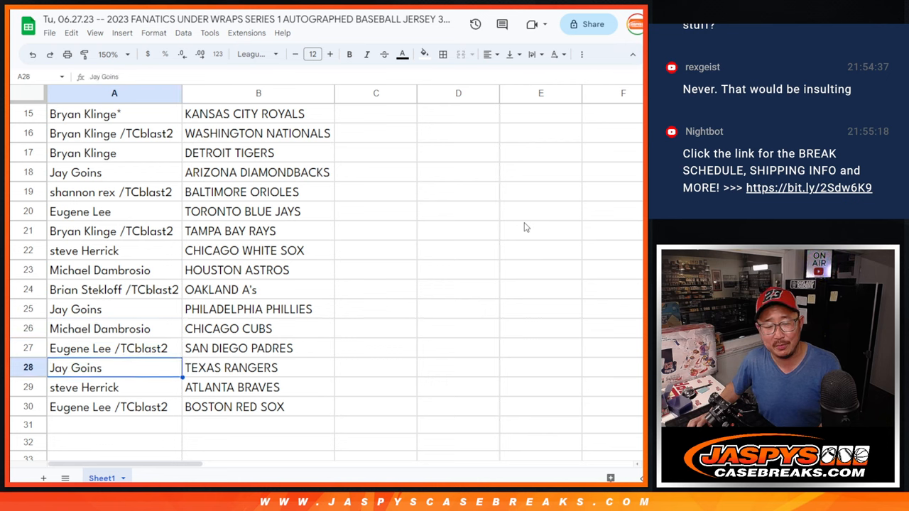
click(106, 407)
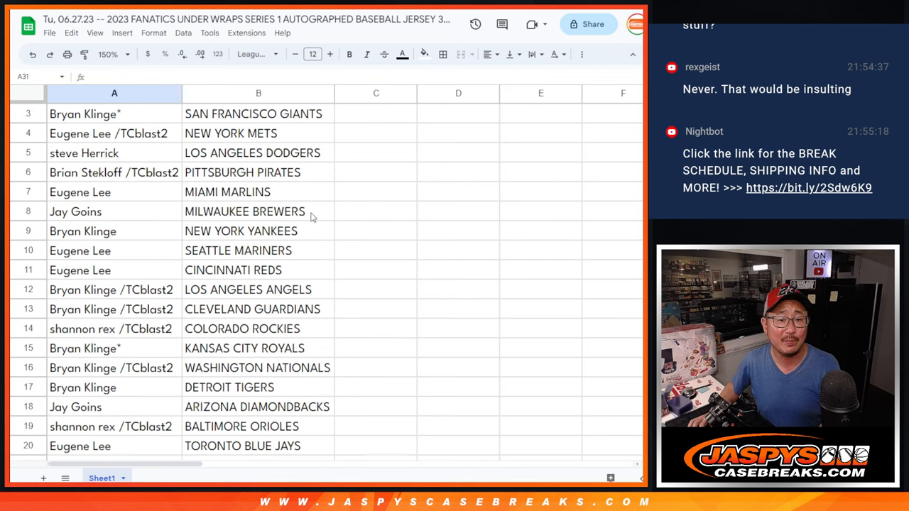
Zoom to 90% and sort the 30 pairings A→Z by the team column.
click(118, 54)
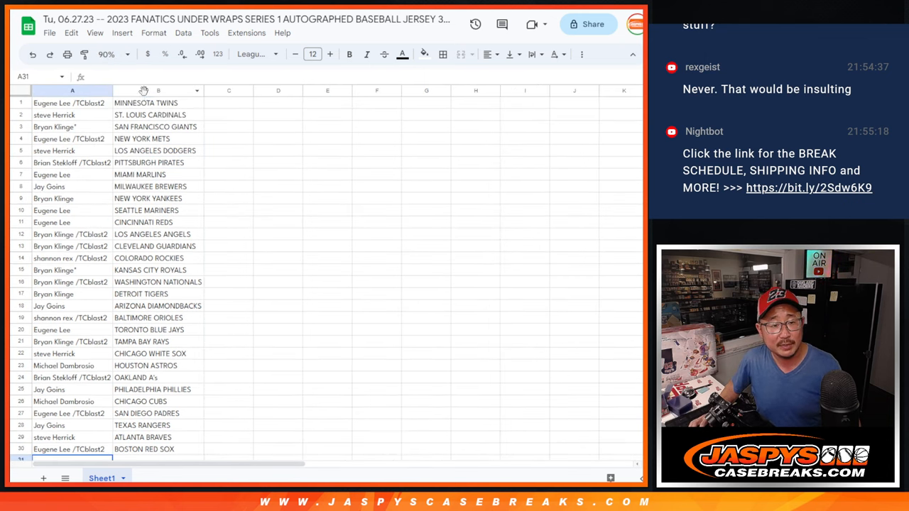
click(157, 91)
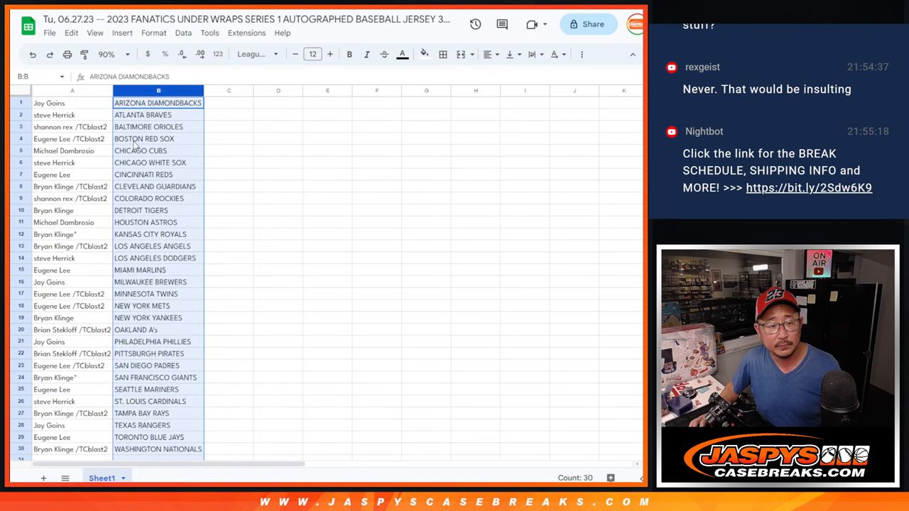
click(443, 54)
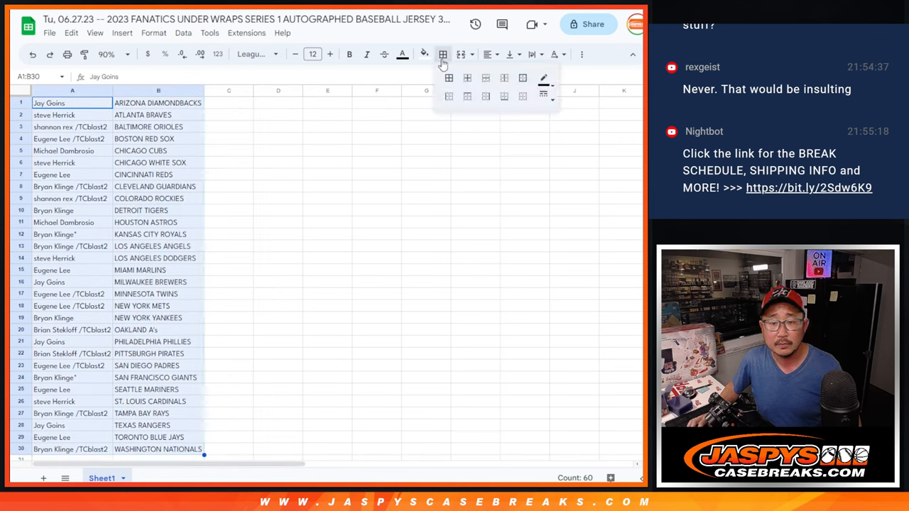